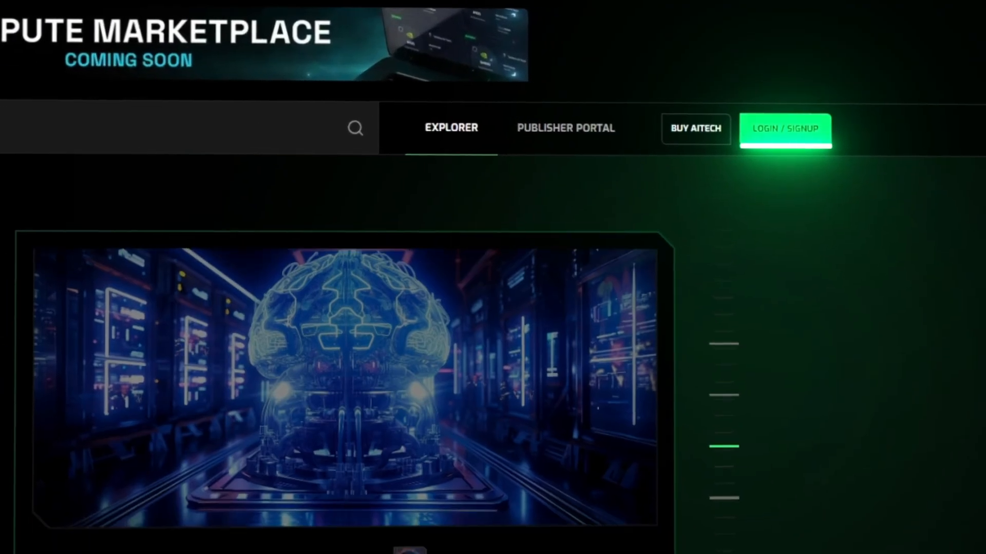
# Log in with email and password so the homepage shows a 0.00 balance.
pyautogui.click(784, 129)
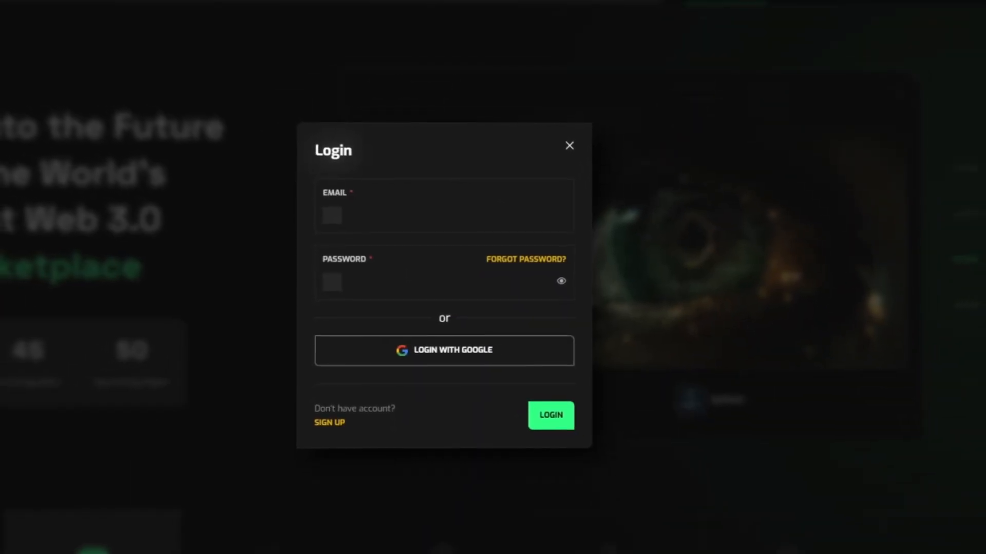
pyautogui.click(568, 145)
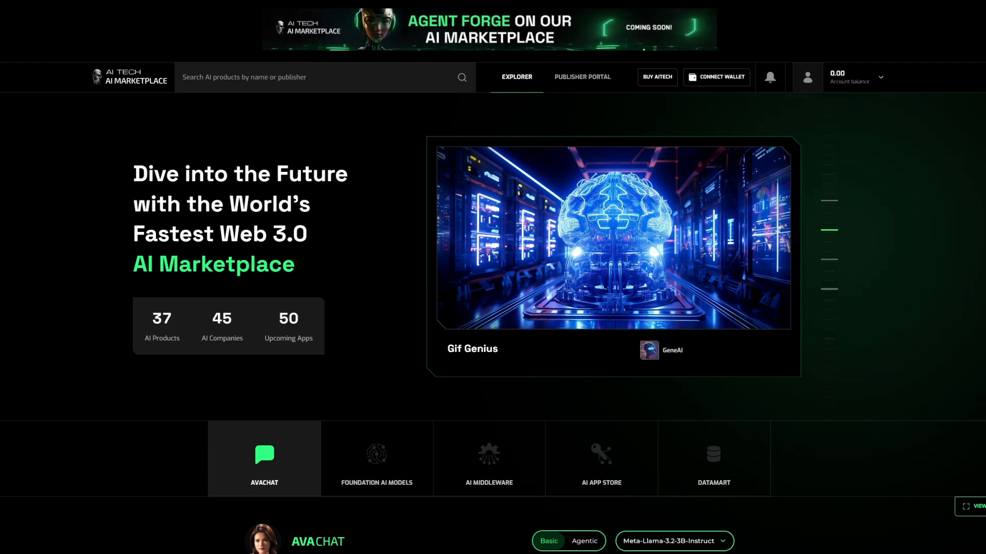
# Browse the AI Middleware category to reach the Web Scraping Agent product.
pyautogui.scroll(-3)
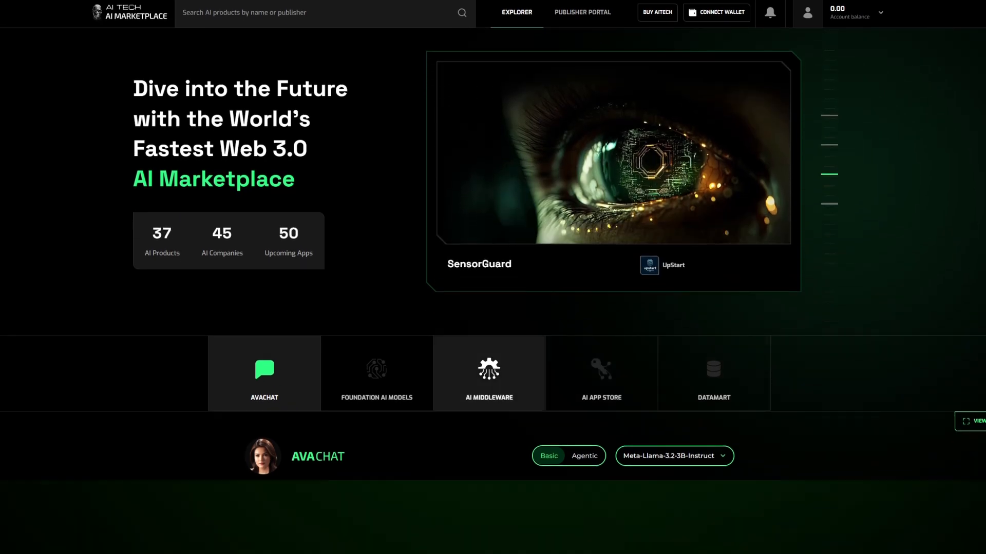
pyautogui.click(488, 373)
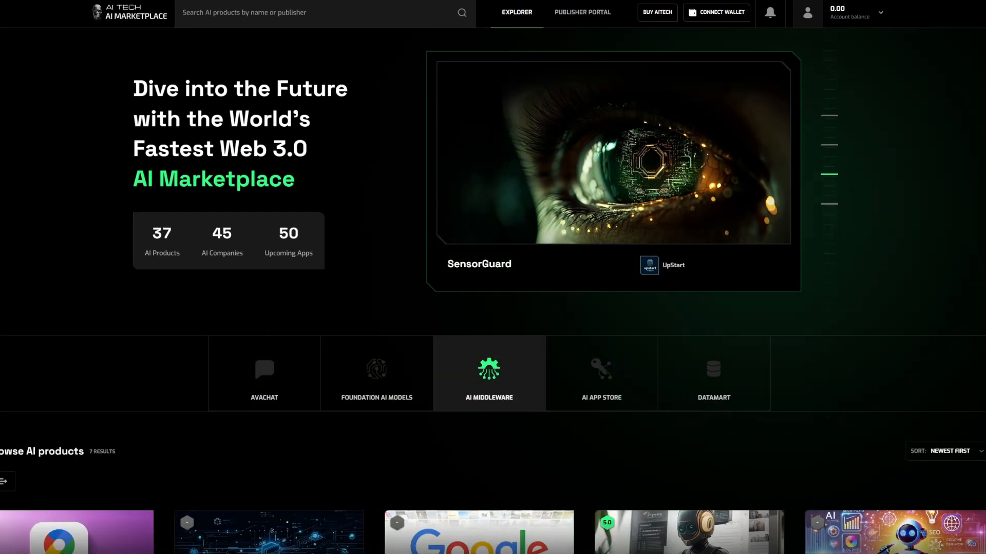
pyautogui.scroll(-3)
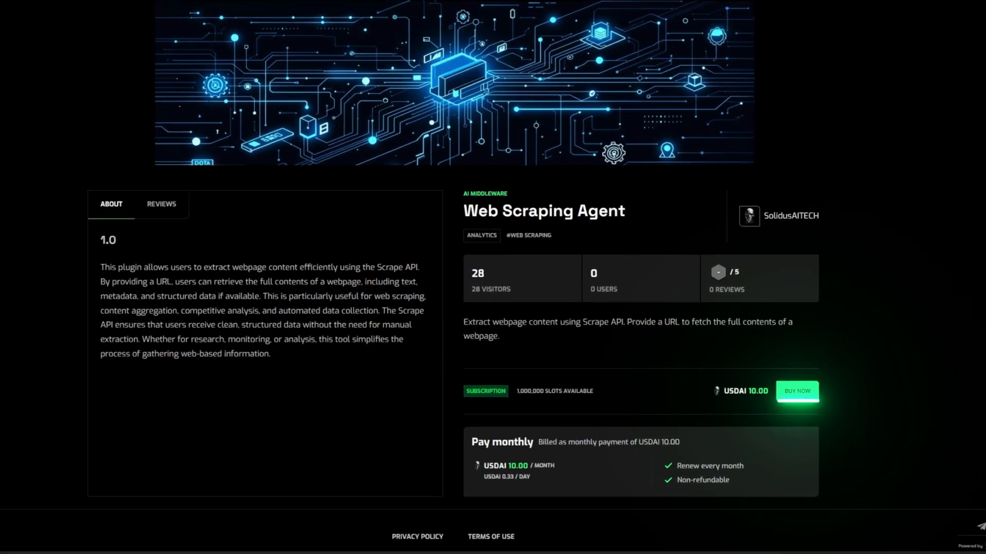
# Buy the Web Scraping Agent monthly plan, checking out for 10.00 USDAI.
pyautogui.click(796, 391)
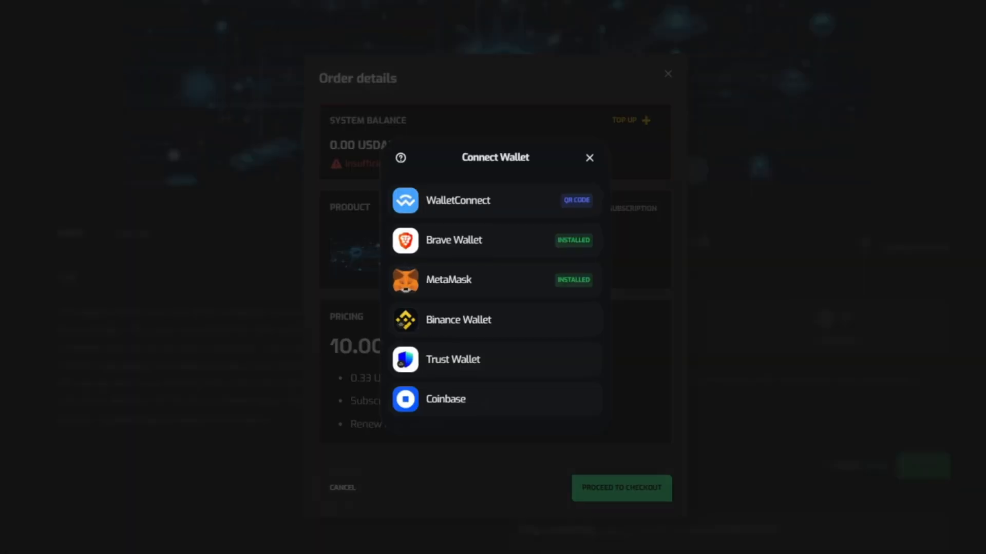
pyautogui.moveTo(458, 319)
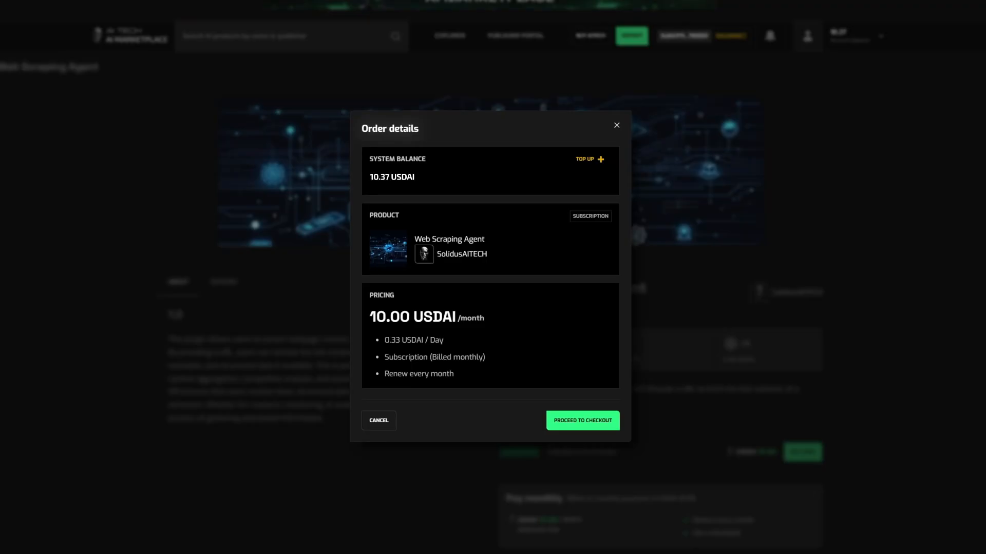
pyautogui.click(580, 420)
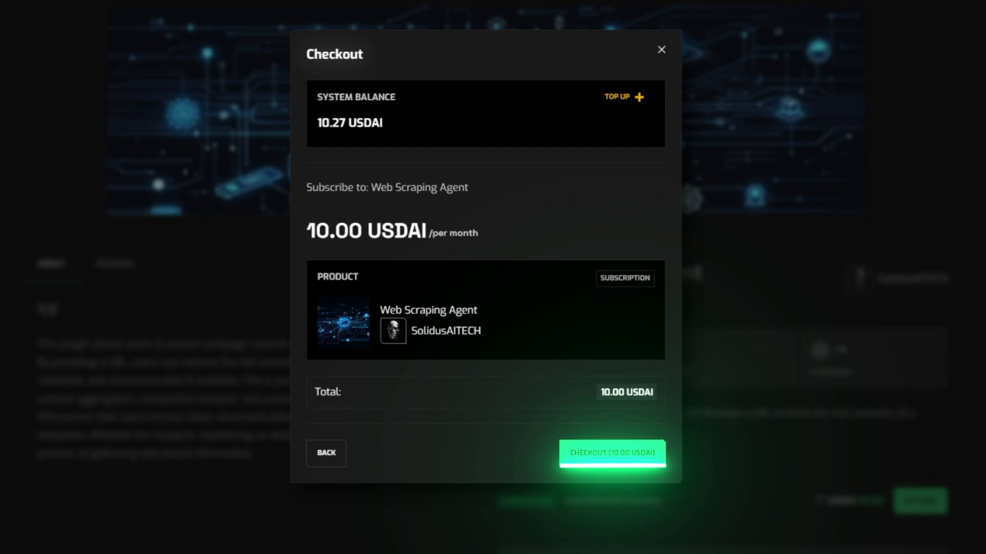
pyautogui.click(611, 452)
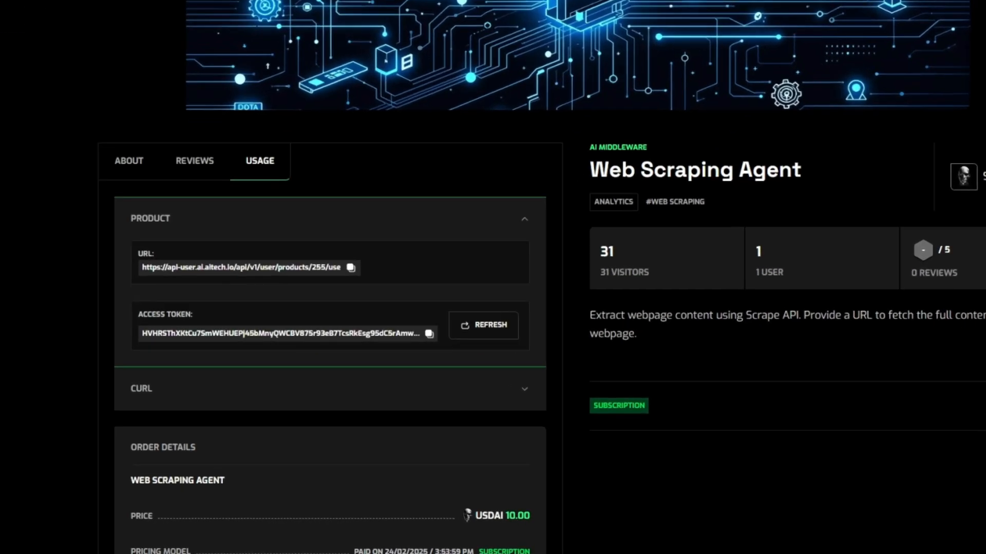
pyautogui.scroll(-3)
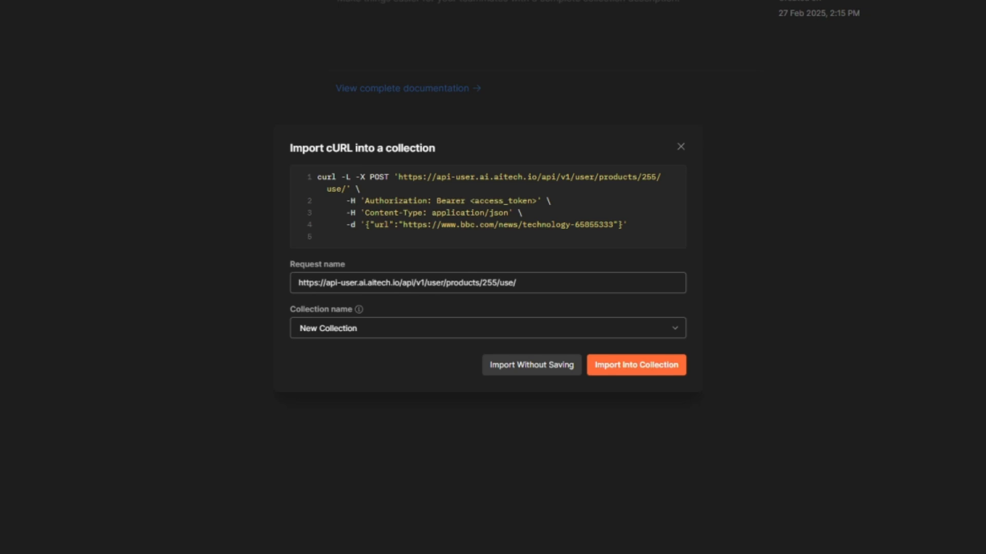
# Import the cURL request into a new 'AI Marketplace API' collection.
pyautogui.write('AI Marketplace API')
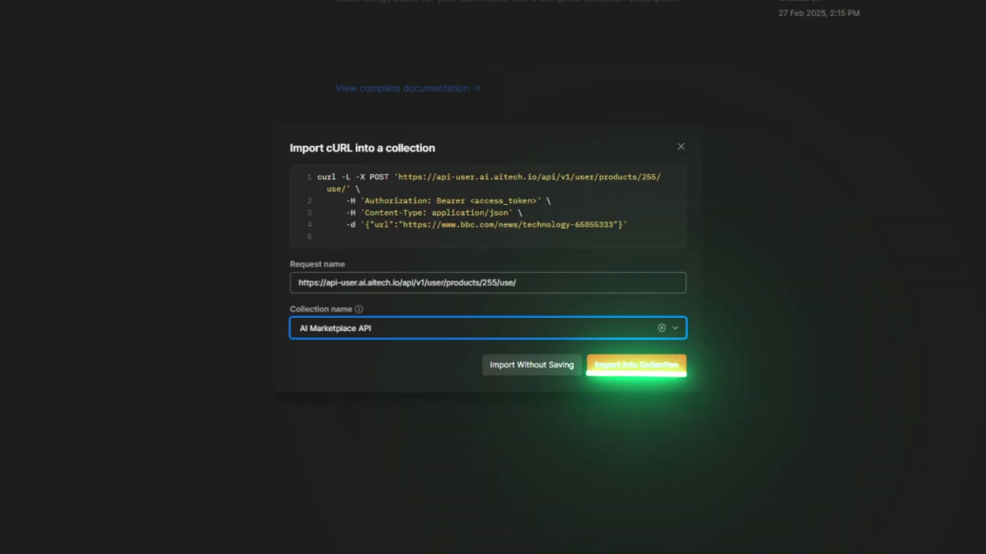
pyautogui.click(635, 365)
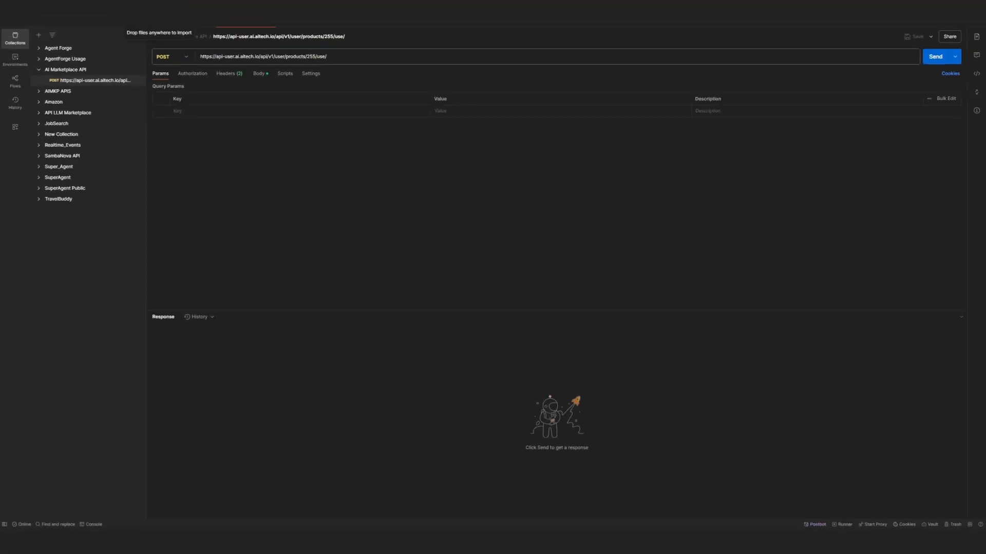
# Check the JSON body with the BBC technology article URL and send it.
pyautogui.click(229, 74)
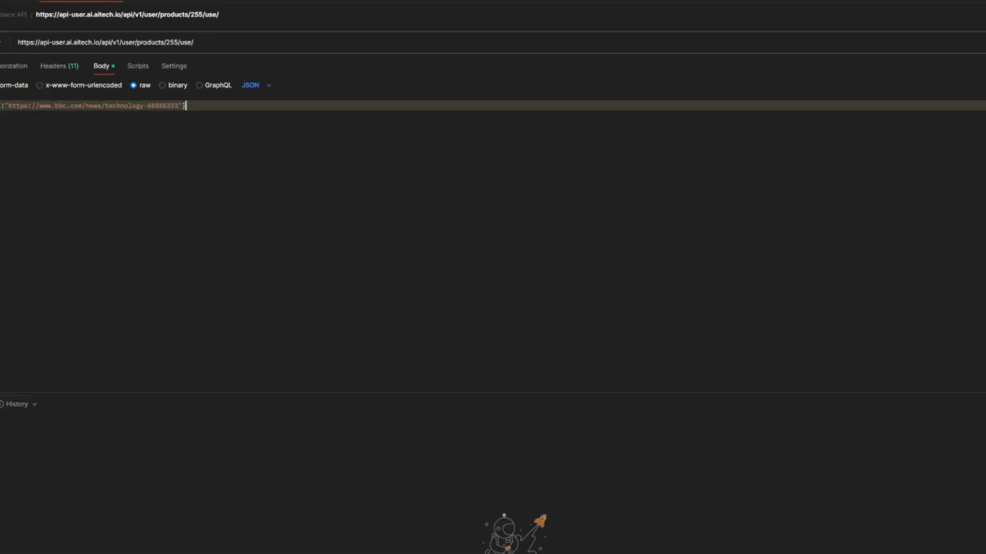
pyautogui.click(945, 34)
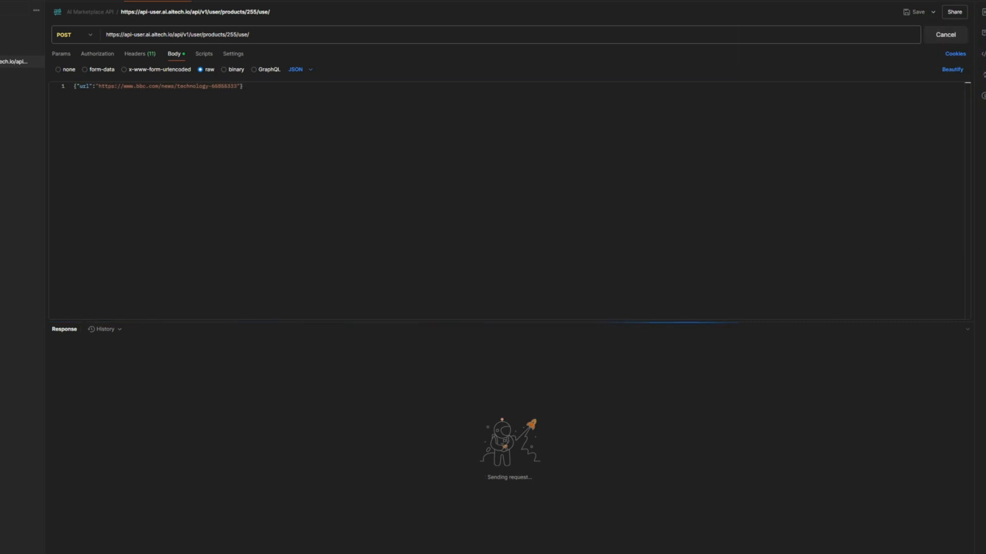